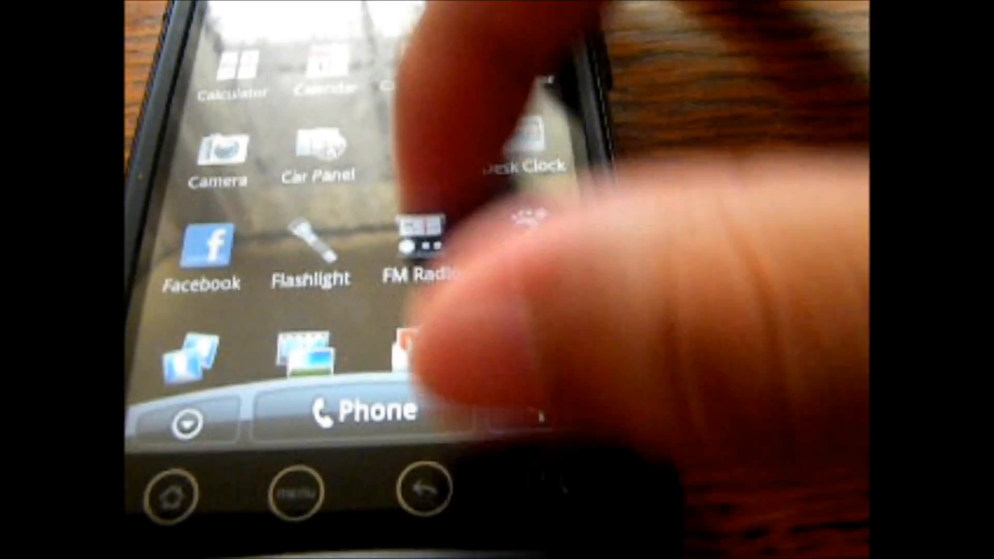
{"action": "scroll", "scroll_direction": "down", "scroll_amount": 3}
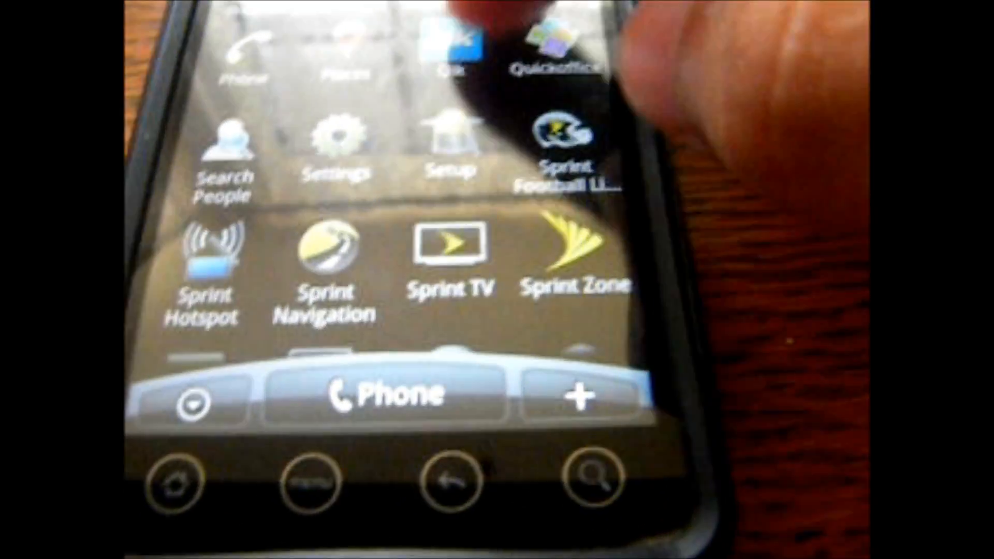
{"action": "scroll", "scroll_direction": "down", "scroll_amount": 3}
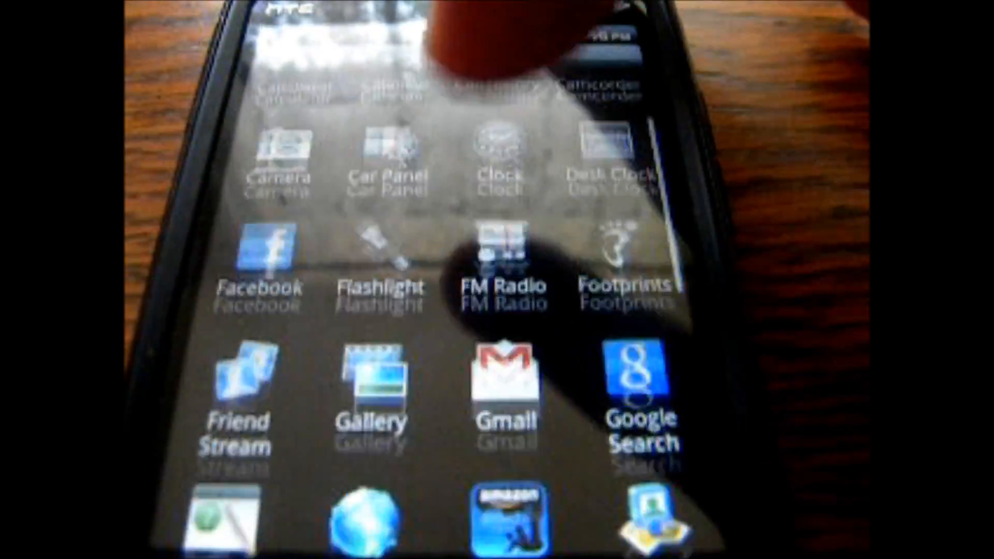
{"action": "scroll", "scroll_direction": "down", "scroll_amount": 3}
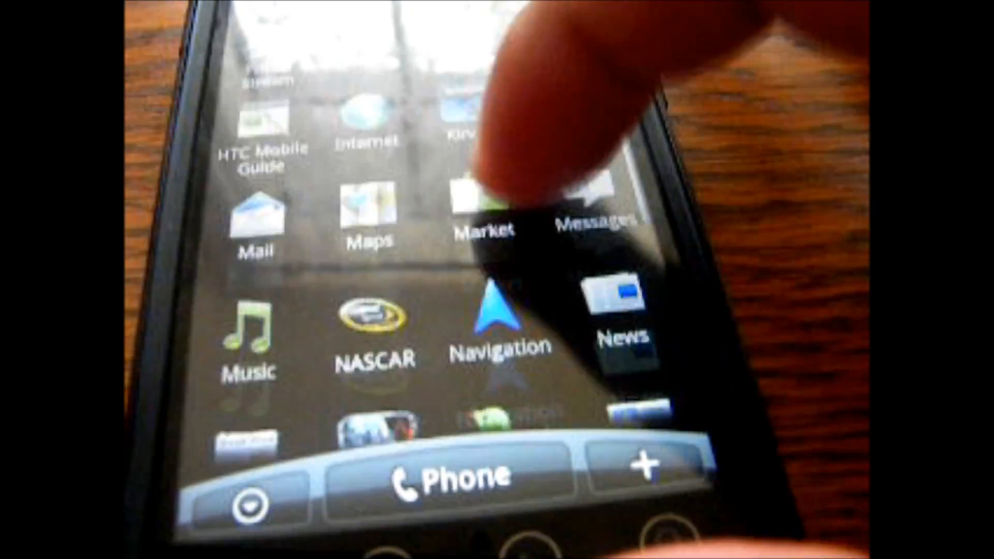